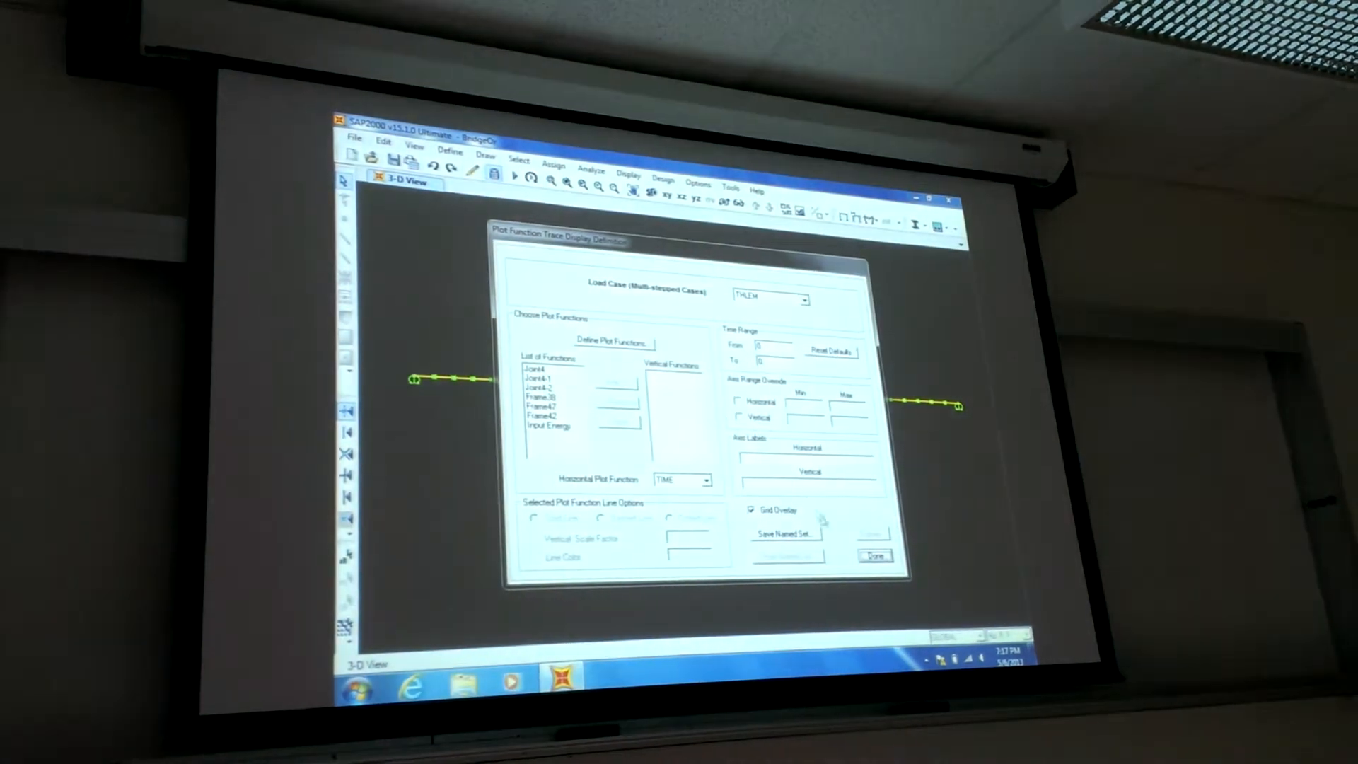
Step: Add Joint4 to the Vertical Functions list for the THLEM trace
click(875, 555)
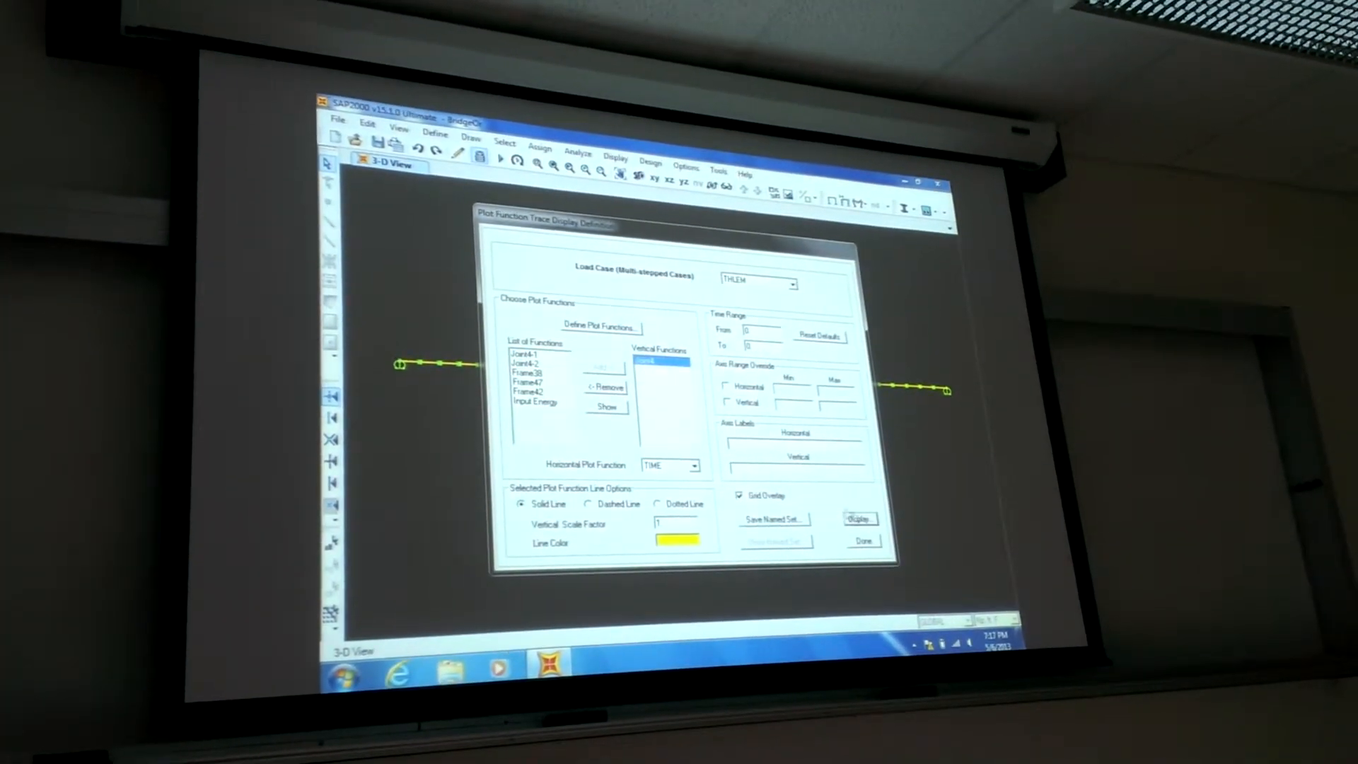
click(859, 519)
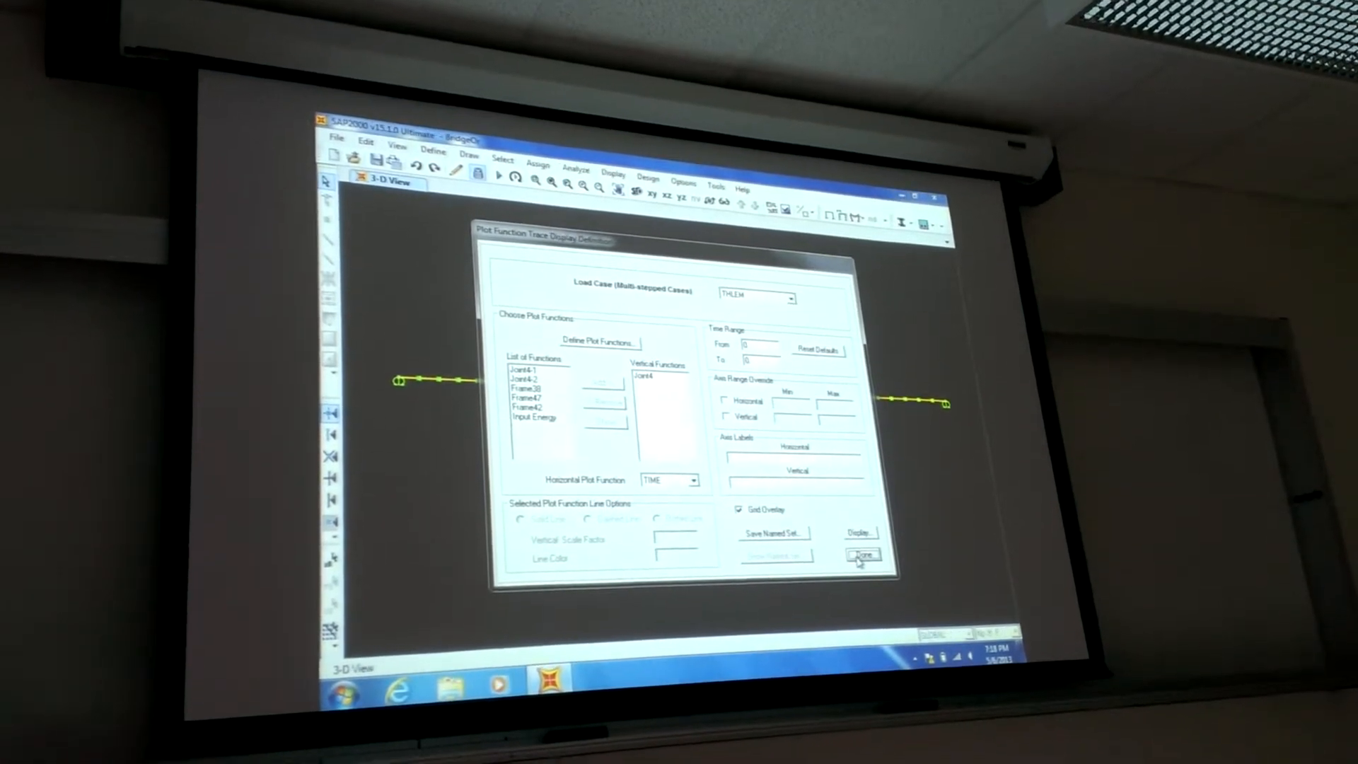
click(859, 554)
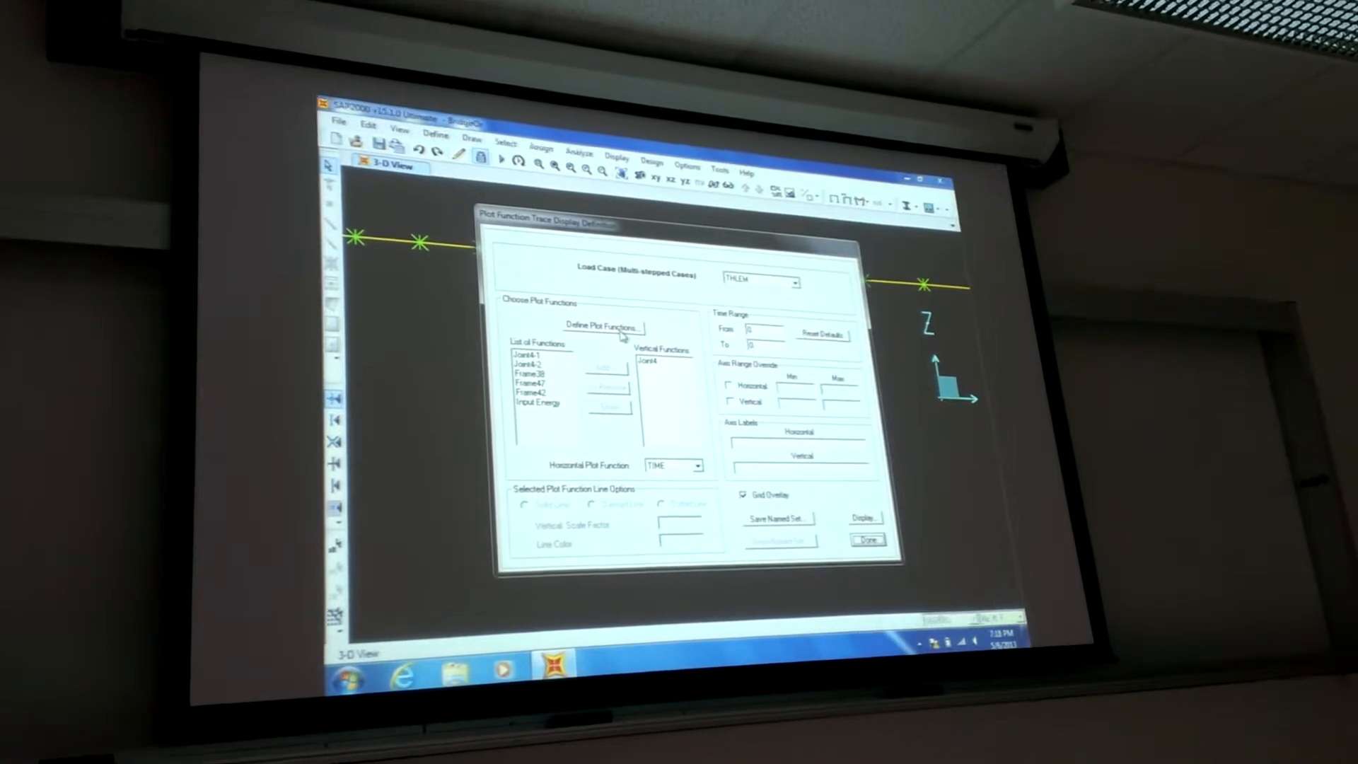
Step: Start a Frame Forces plot function for element 38 with Moment 3-3
click(602, 327)
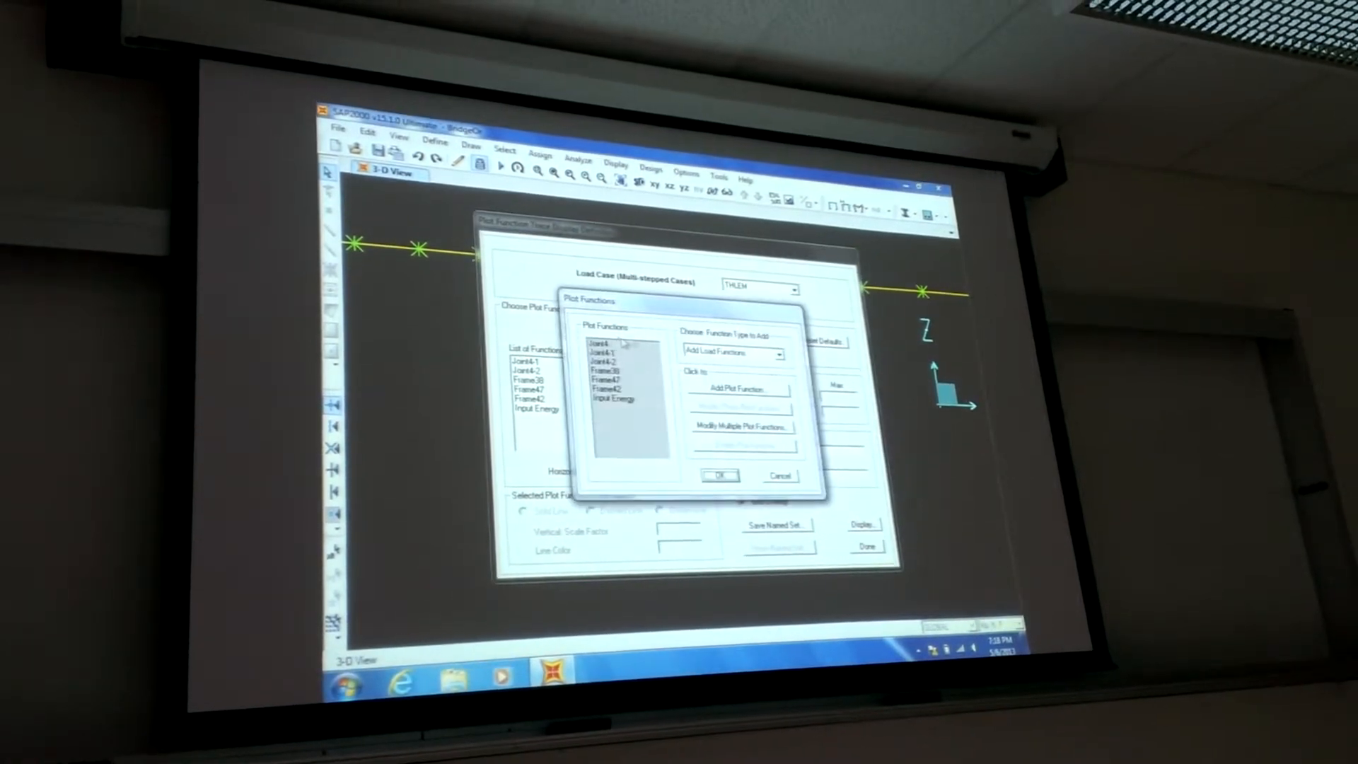
click(790, 352)
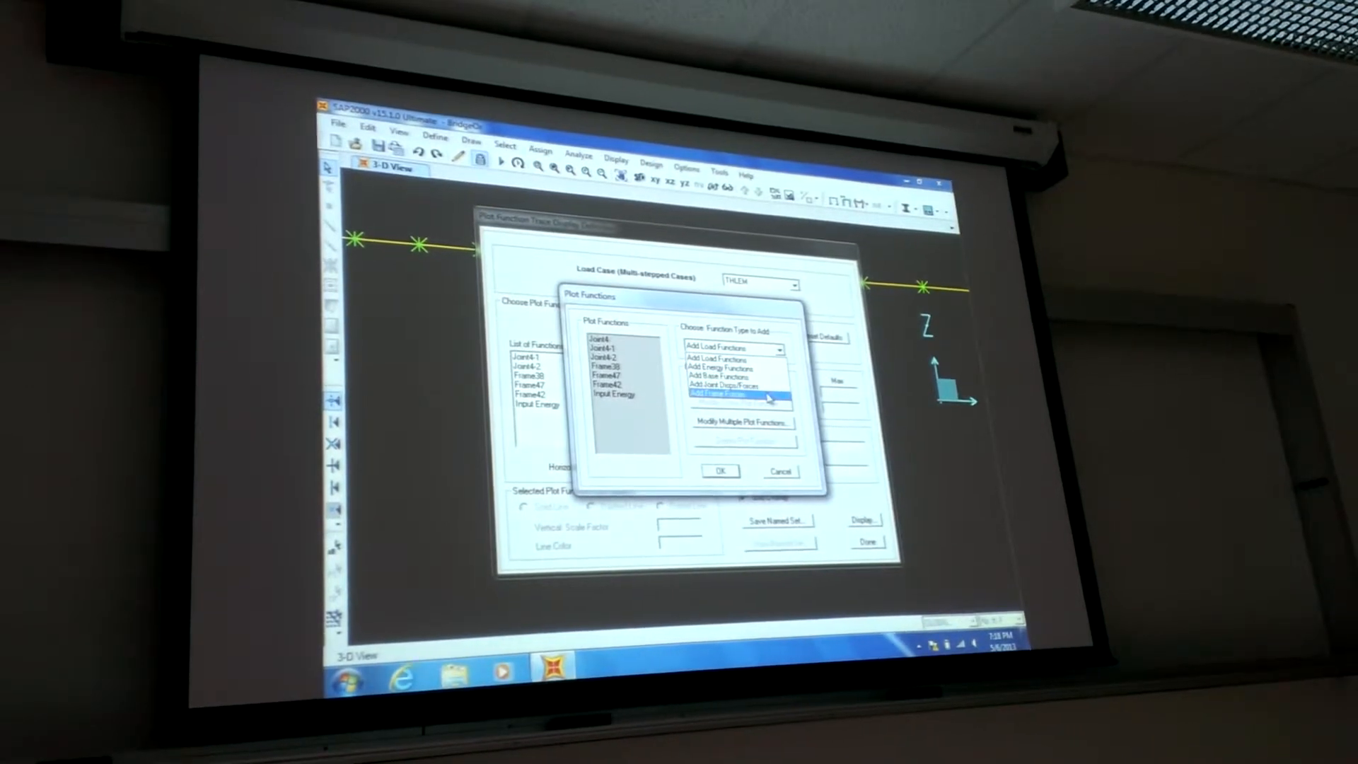
click(737, 394)
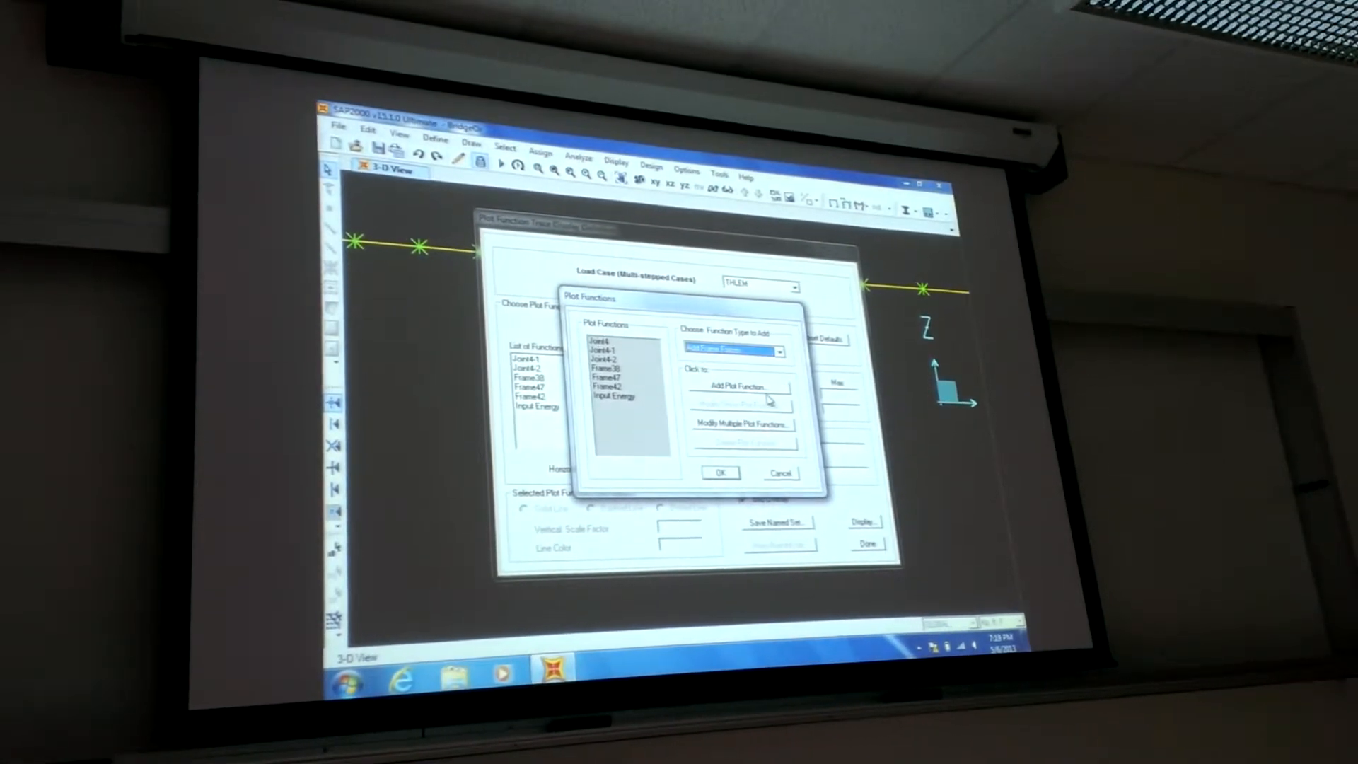
click(741, 387)
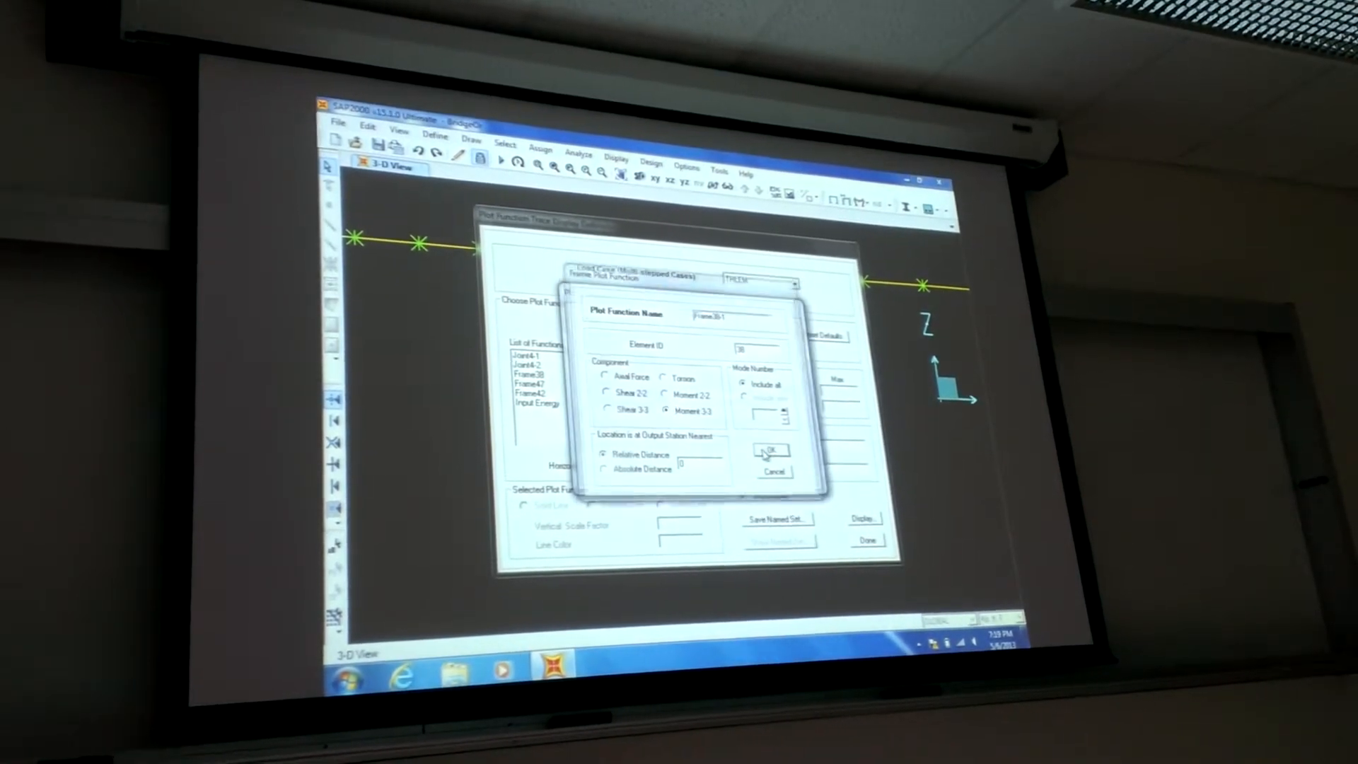
Step: Confirm Frame38-1 and plot it as the vertical function in place of Joint4
click(771, 450)
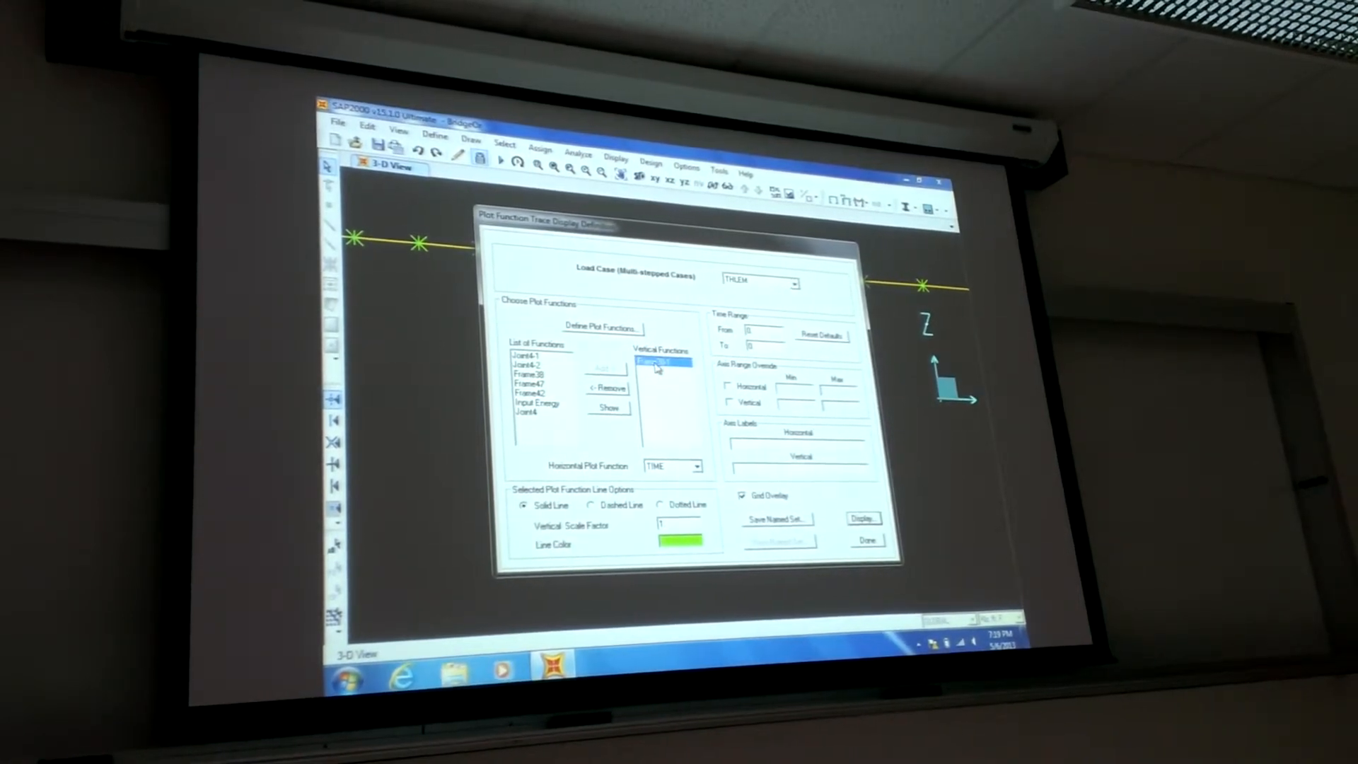
click(862, 518)
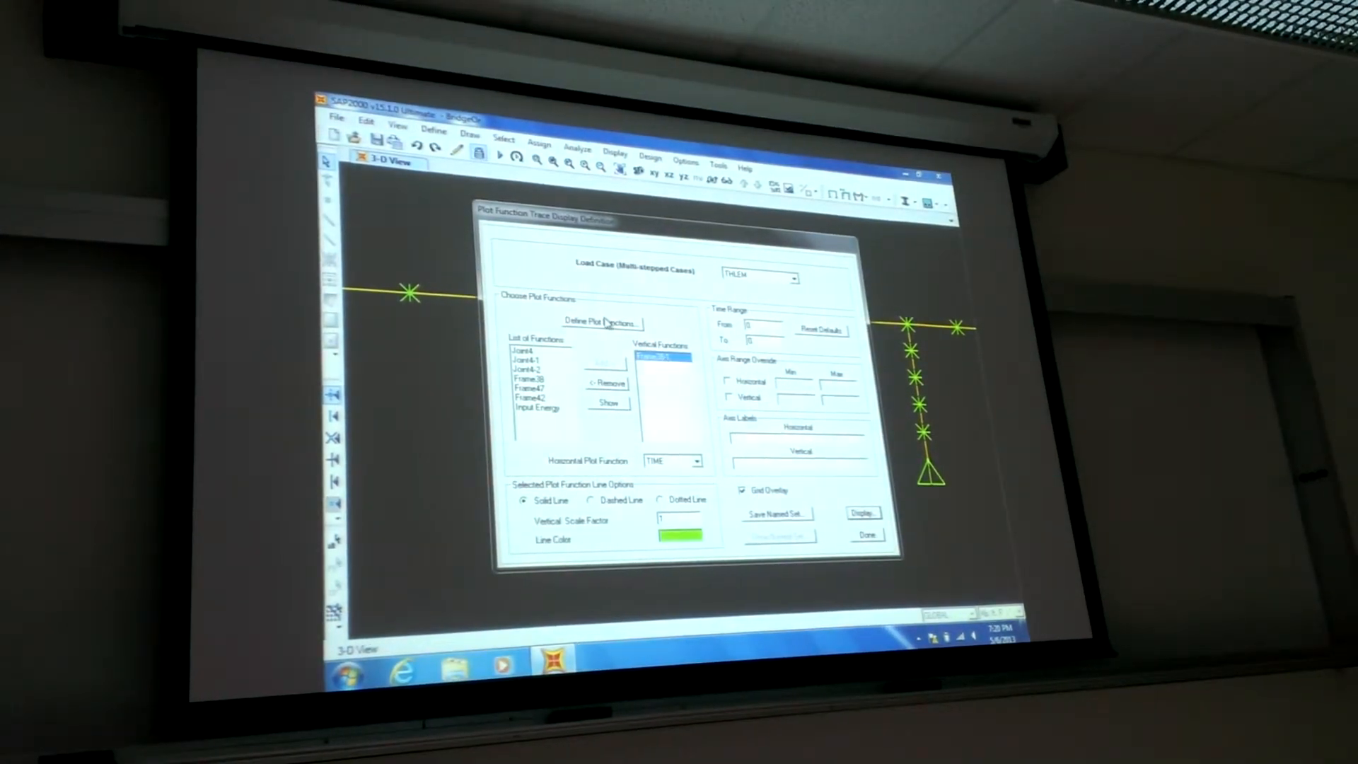
Step: Define Frame37 tracking Moment 3-3 of element 37 and confirm it
click(601, 323)
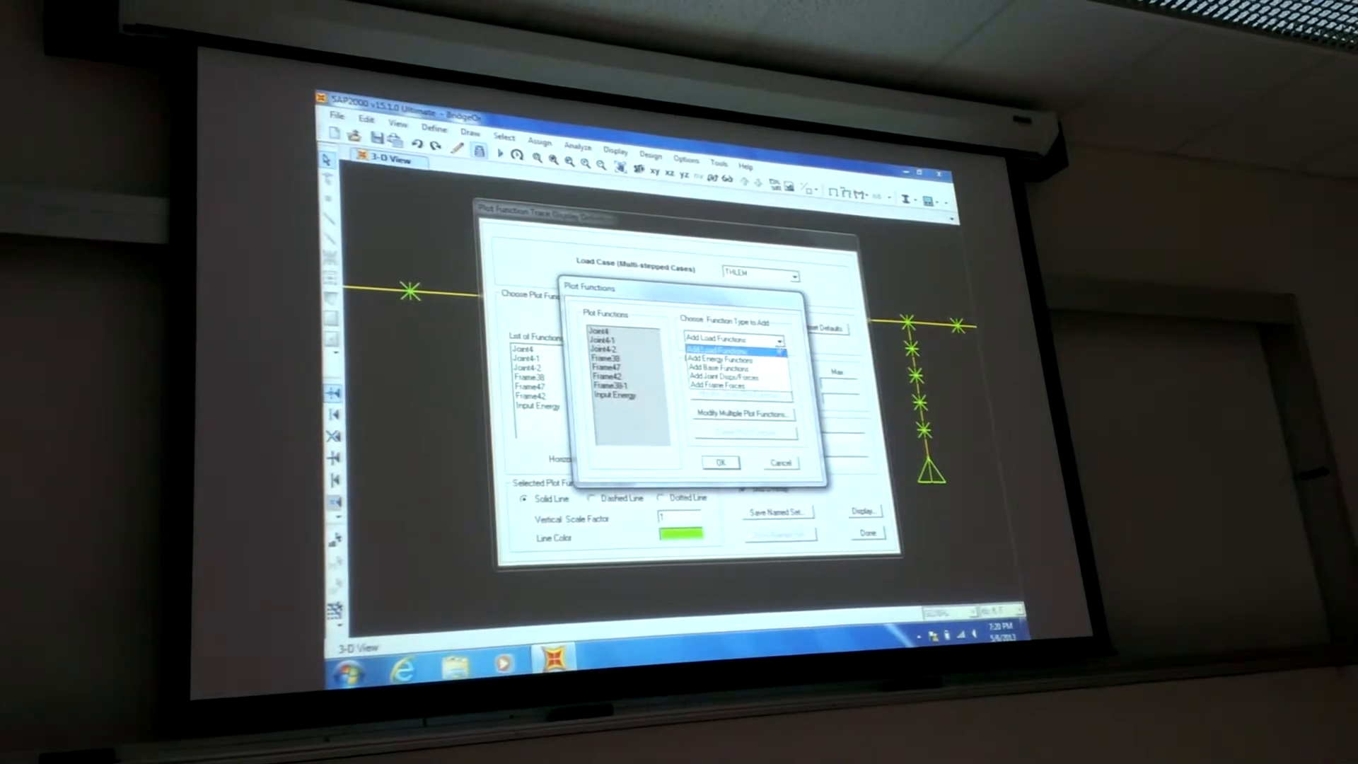
click(733, 391)
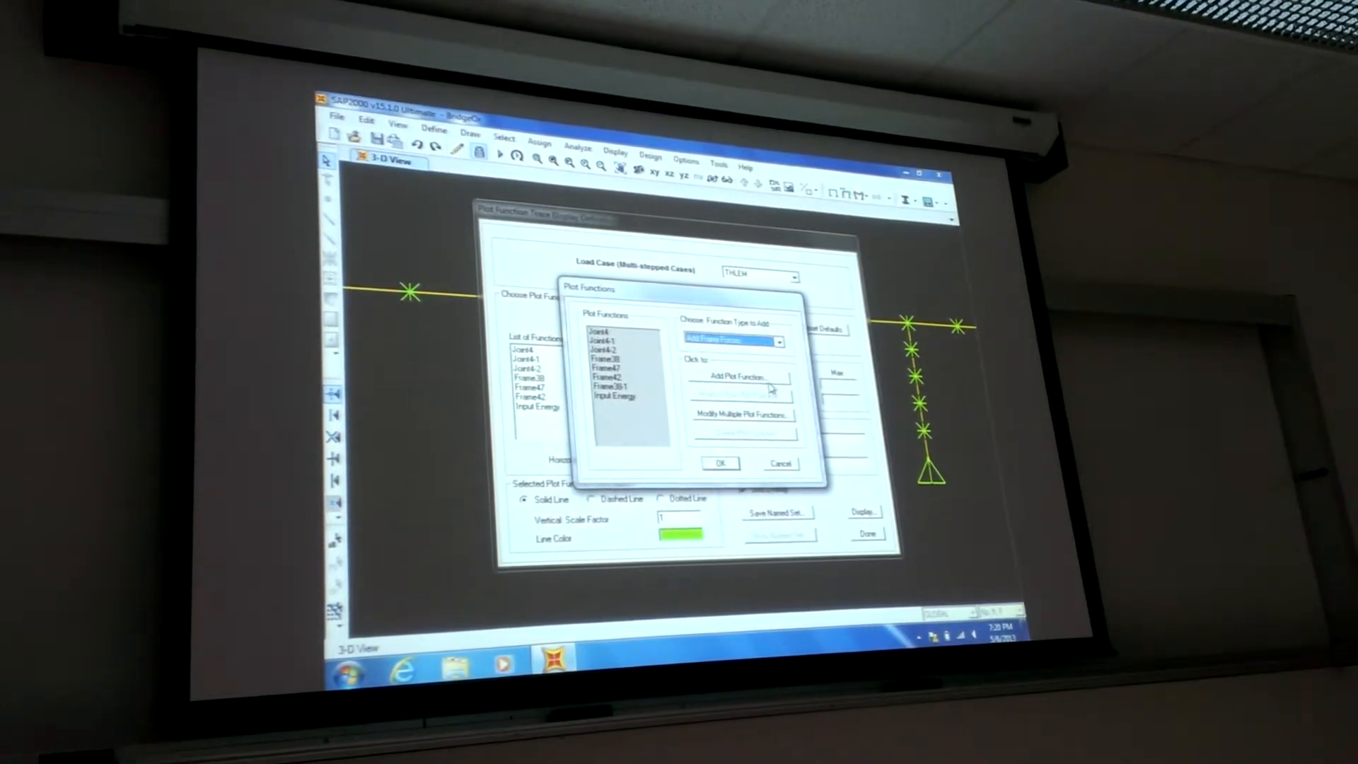
click(739, 377)
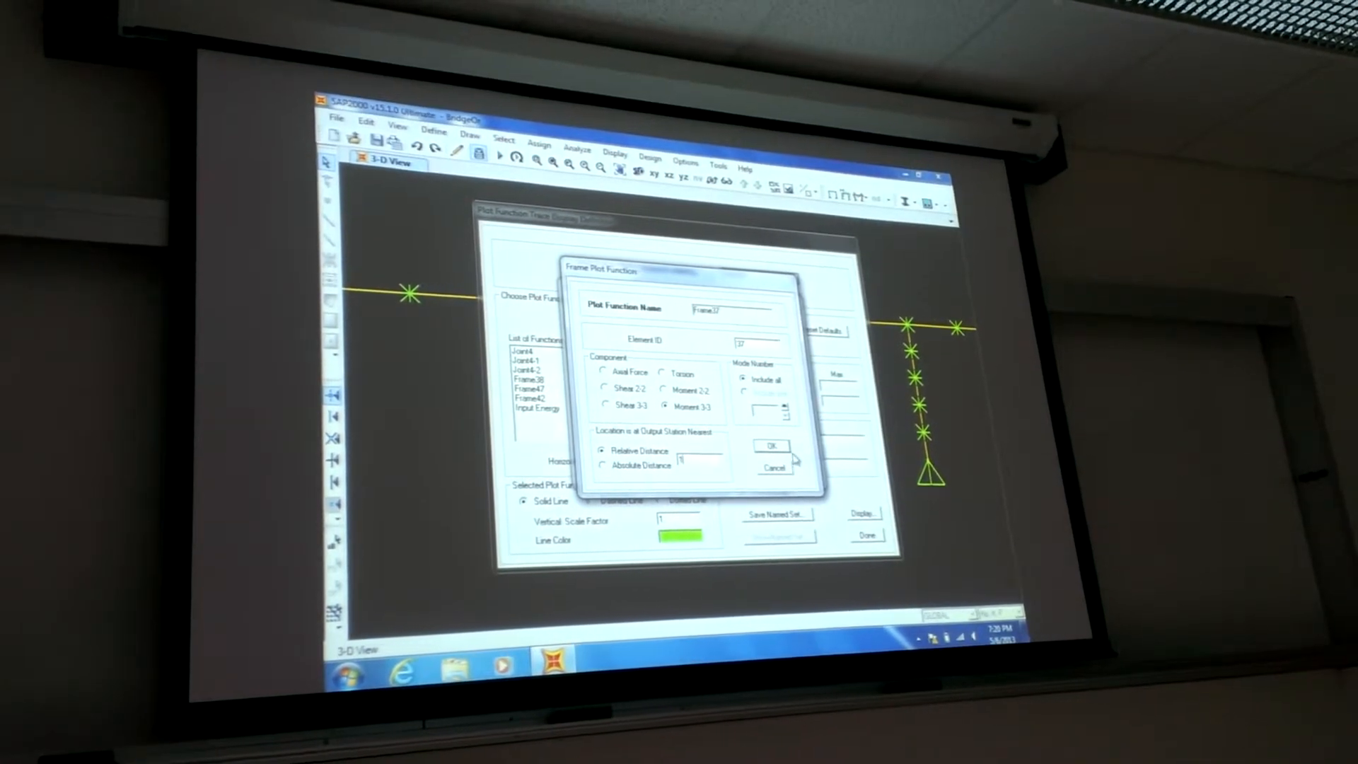
click(771, 445)
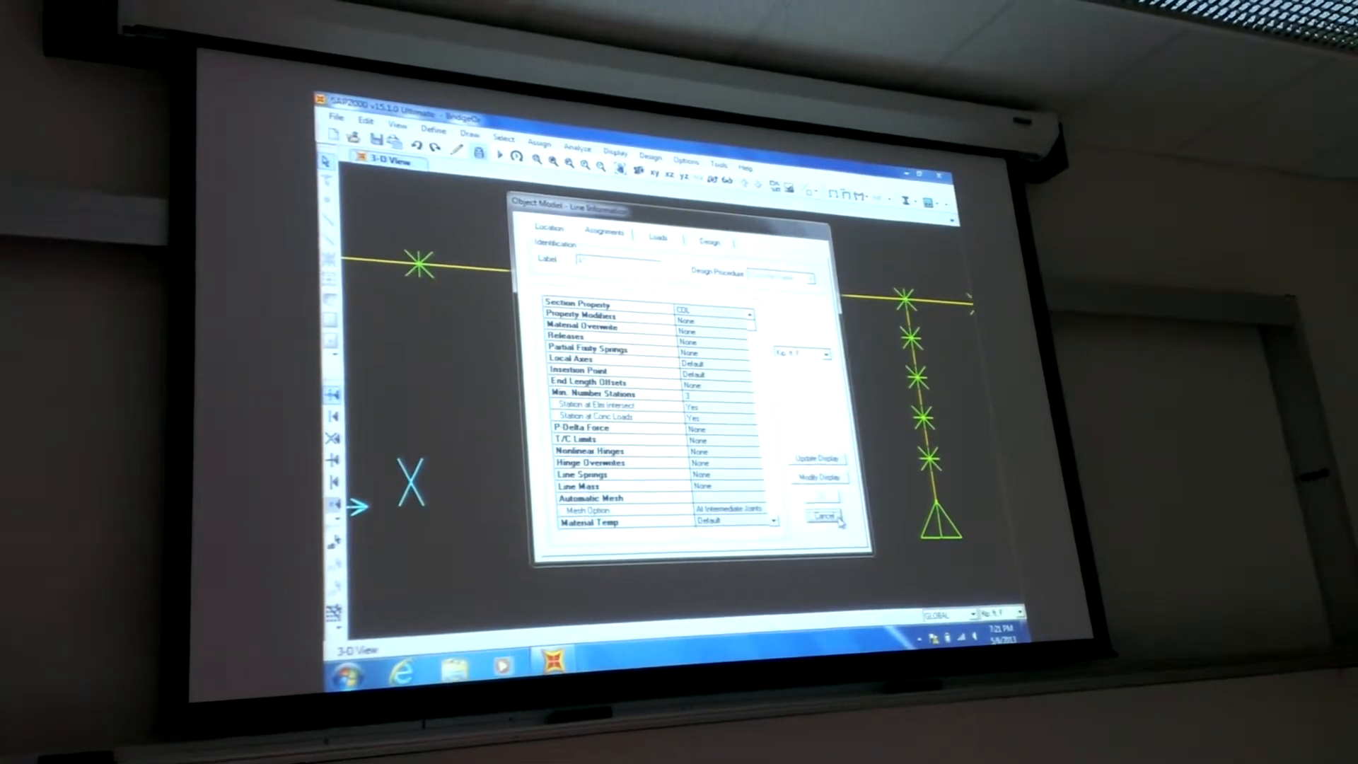
click(823, 515)
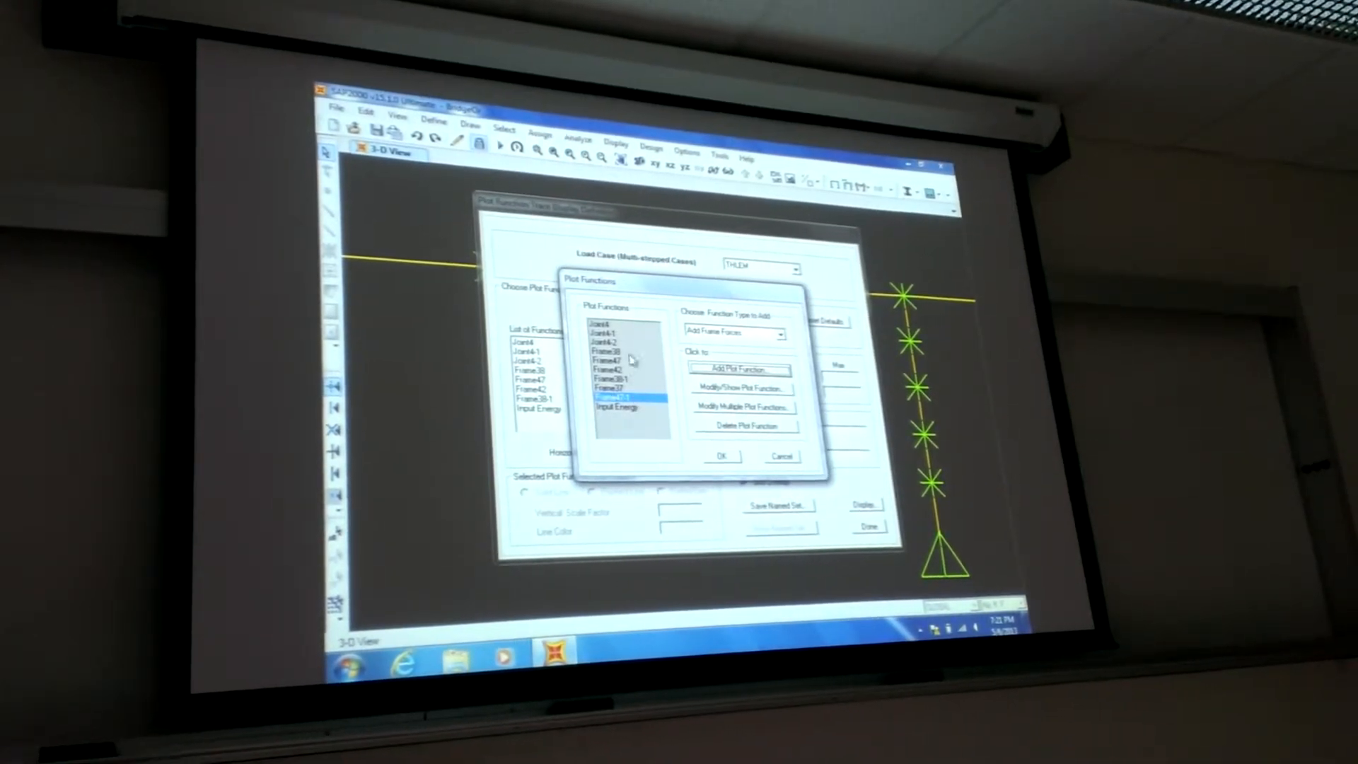
Step: Close the Plot Functions list so Frame47-1 plots against time
click(722, 457)
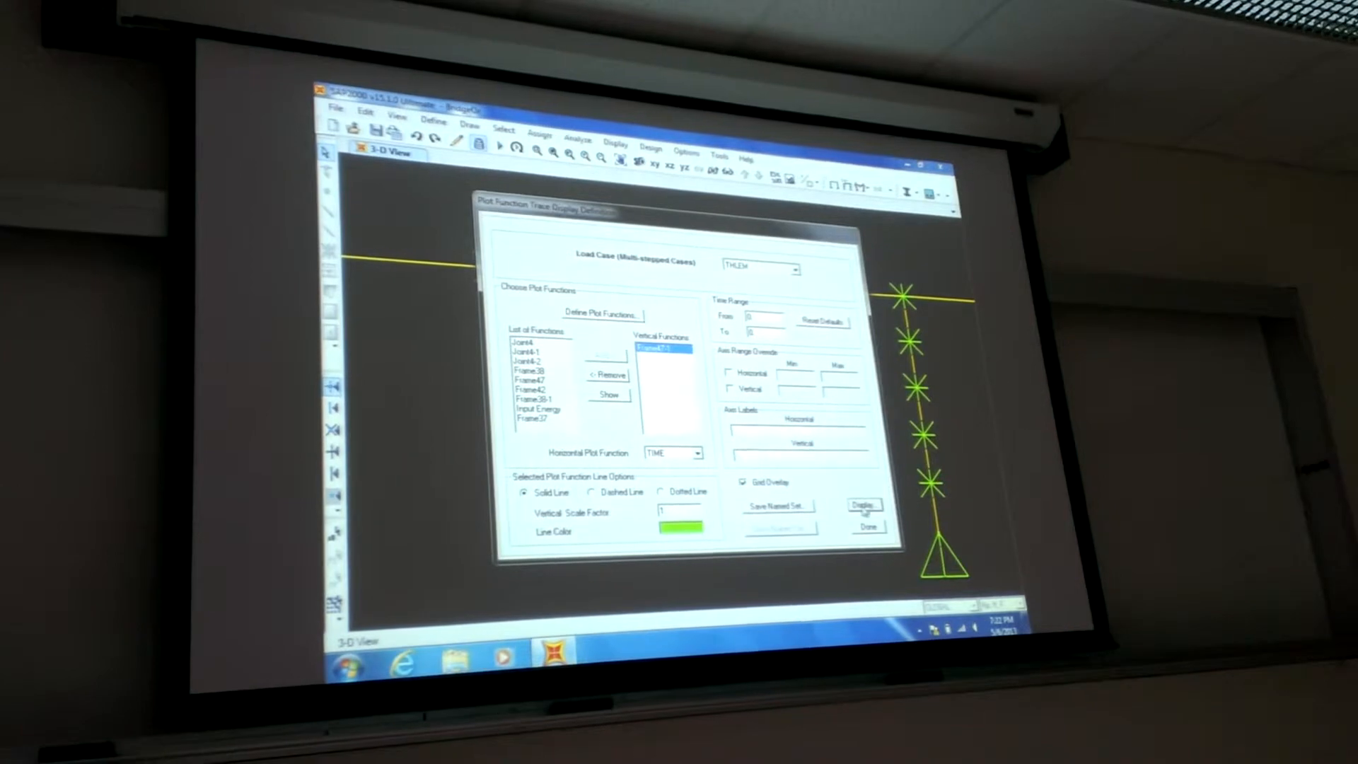
click(863, 504)
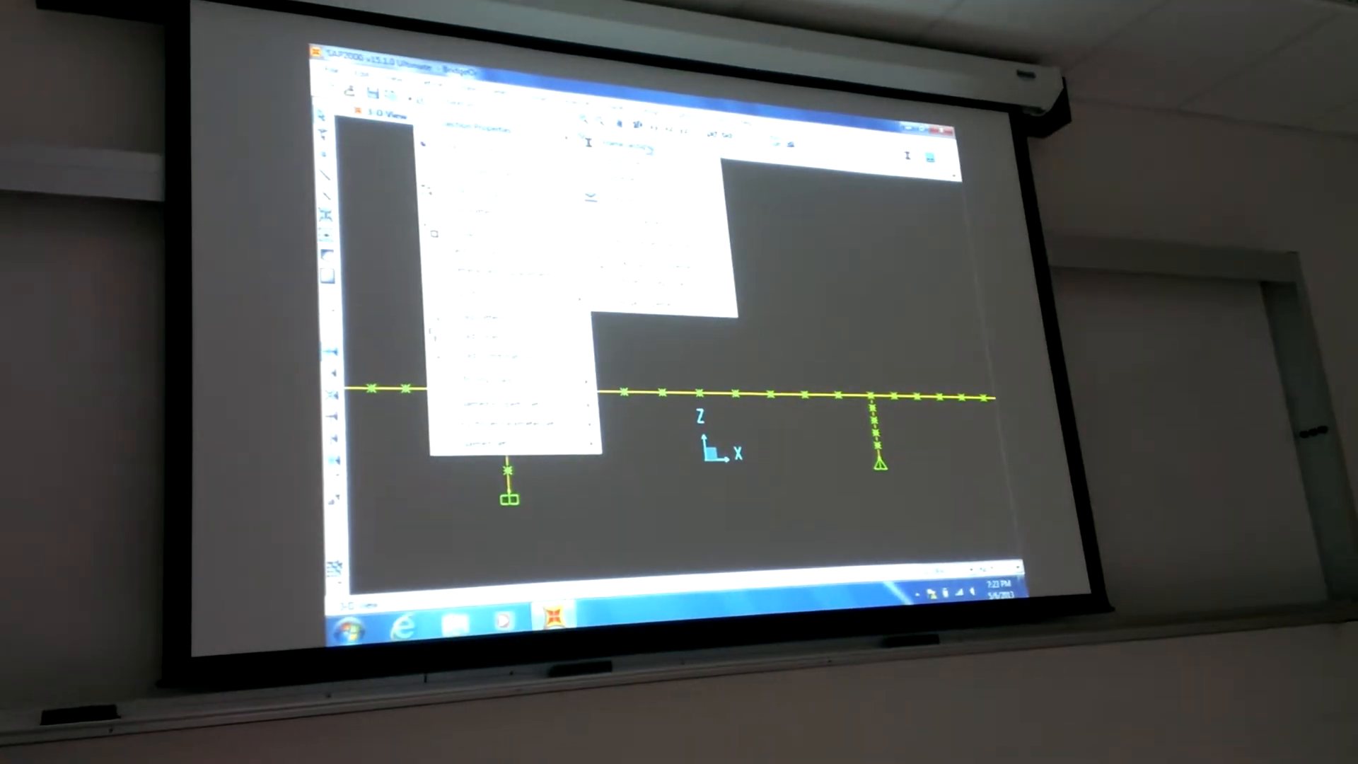
Step: Open Define > Section Properties > Hinge Properties
click(448, 91)
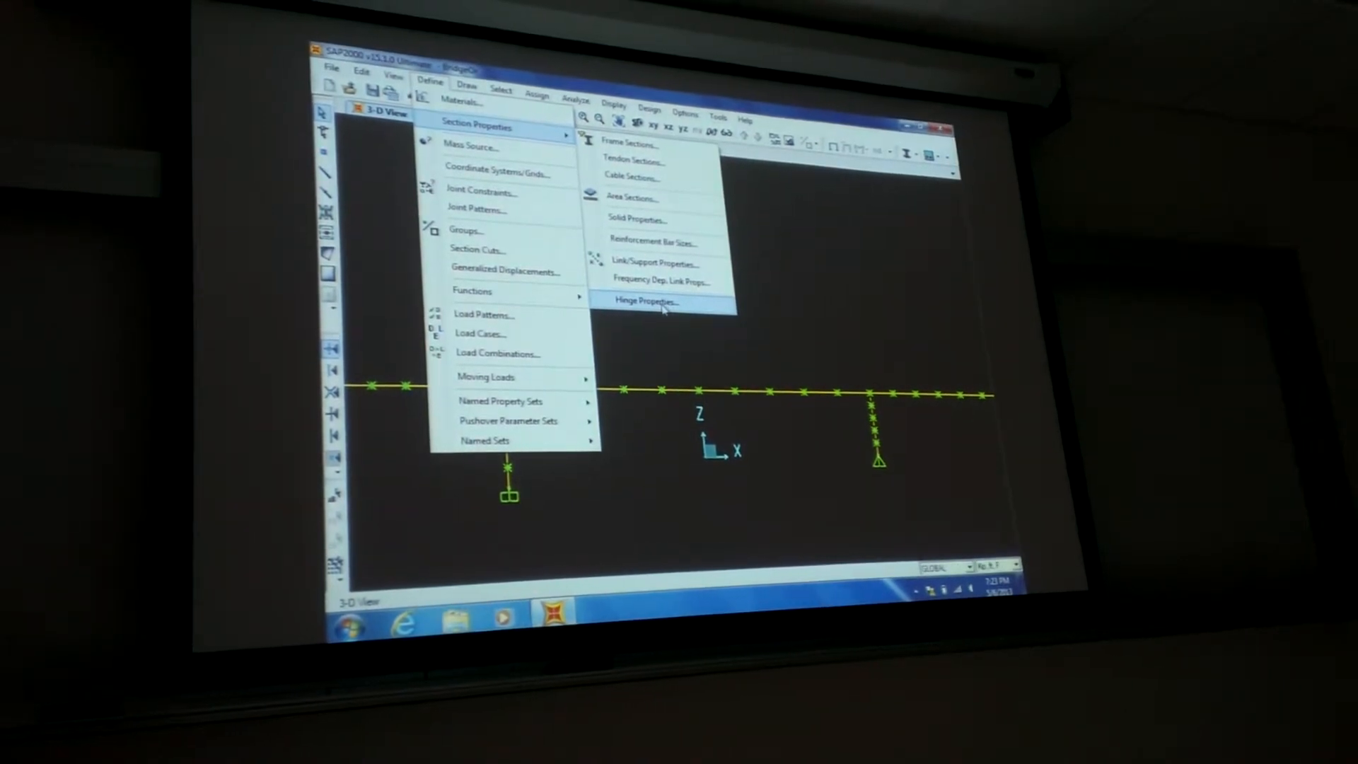
click(648, 300)
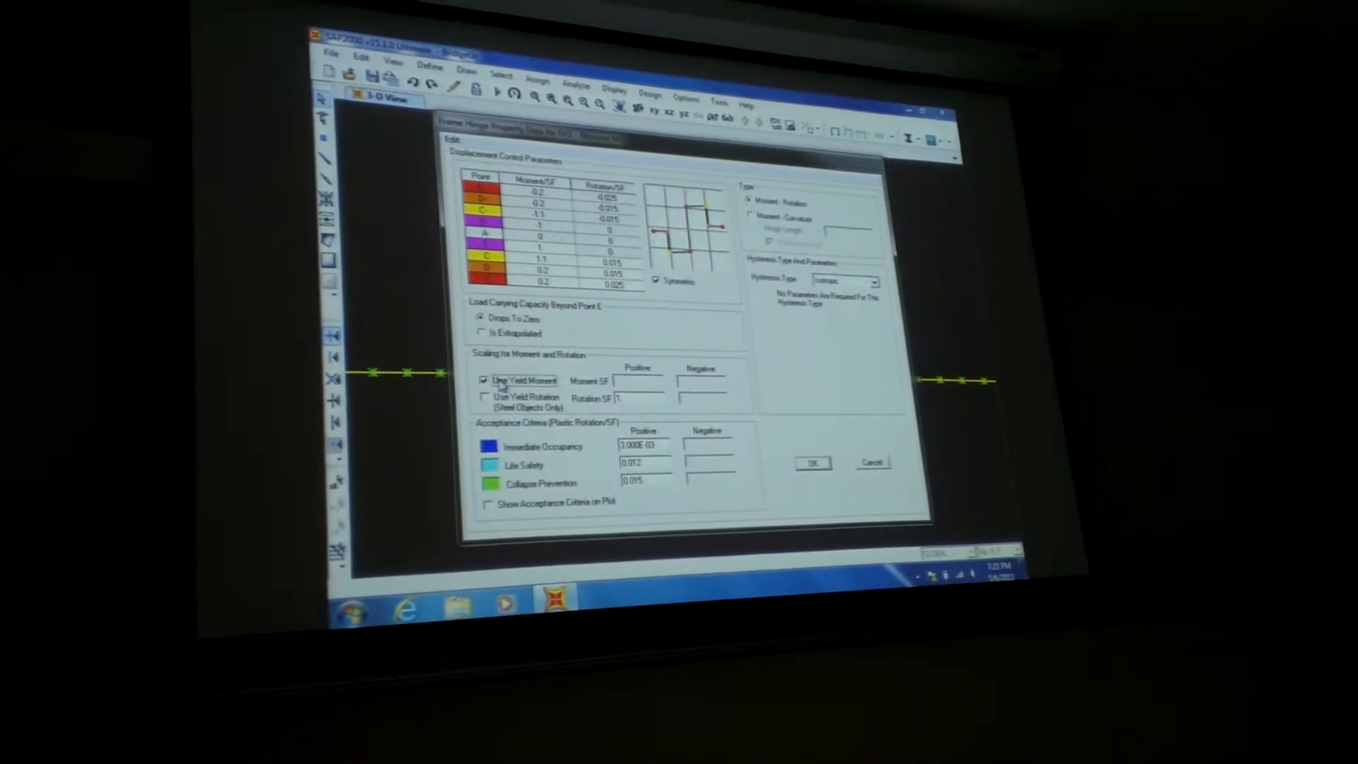
Step: Uncheck Use Yield Moment and set the positive moment scale factor to 100
click(484, 381)
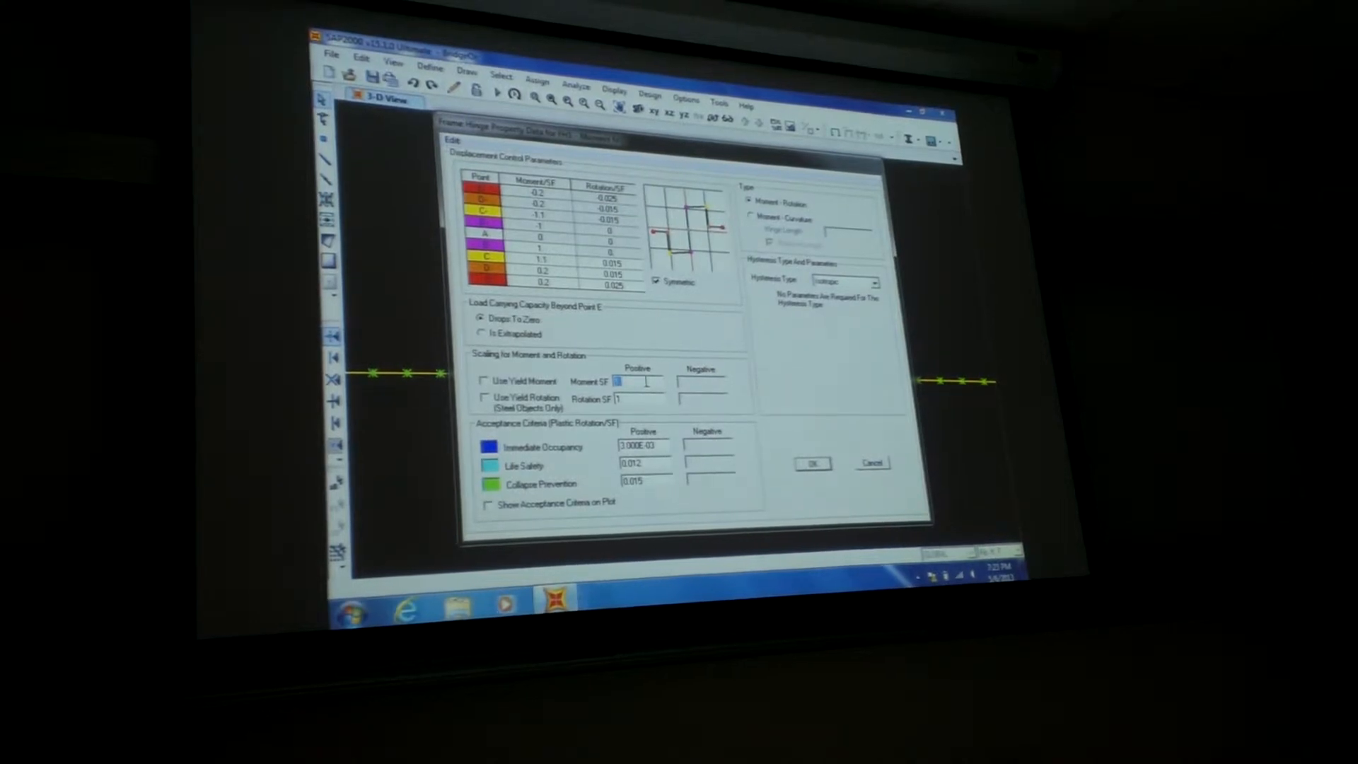
text(100)
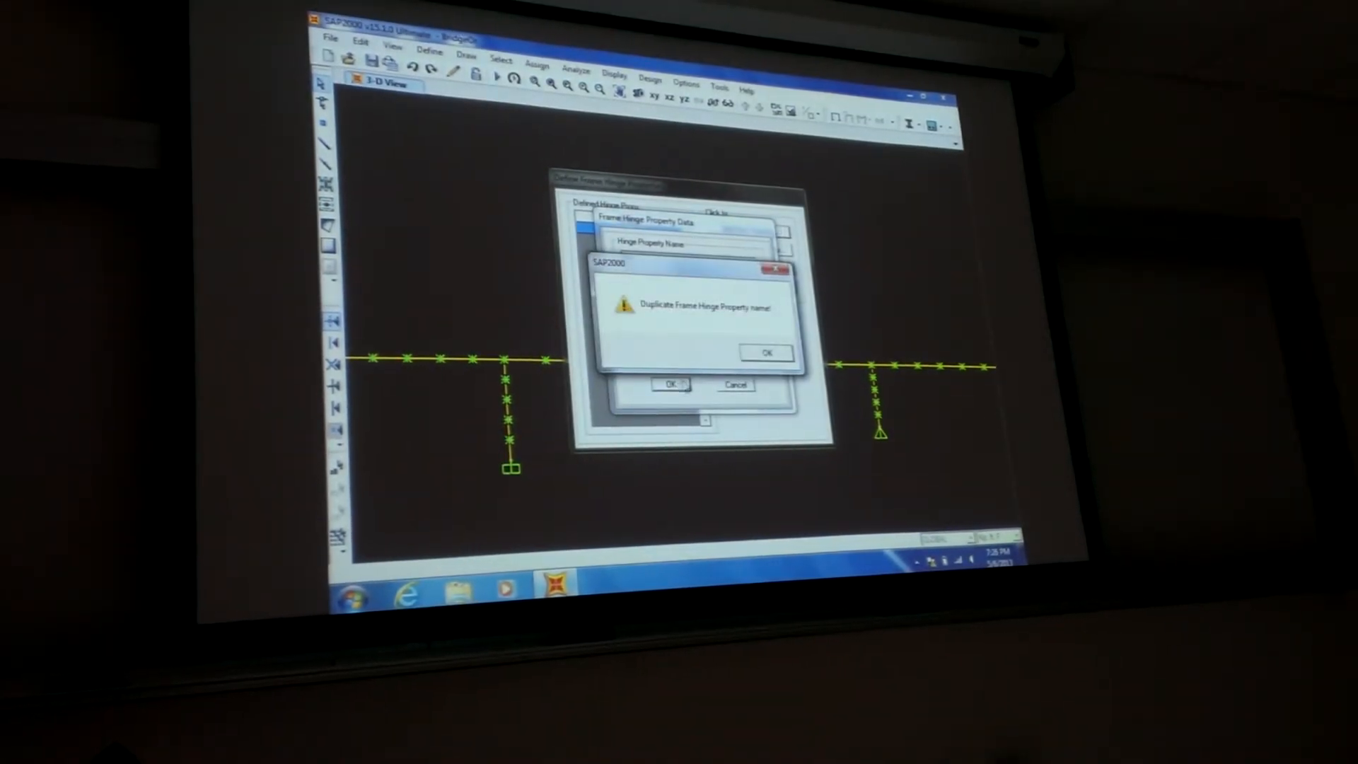
Step: Dismiss the duplicate-name warning, save hinge PH, then review and accept it
click(766, 353)
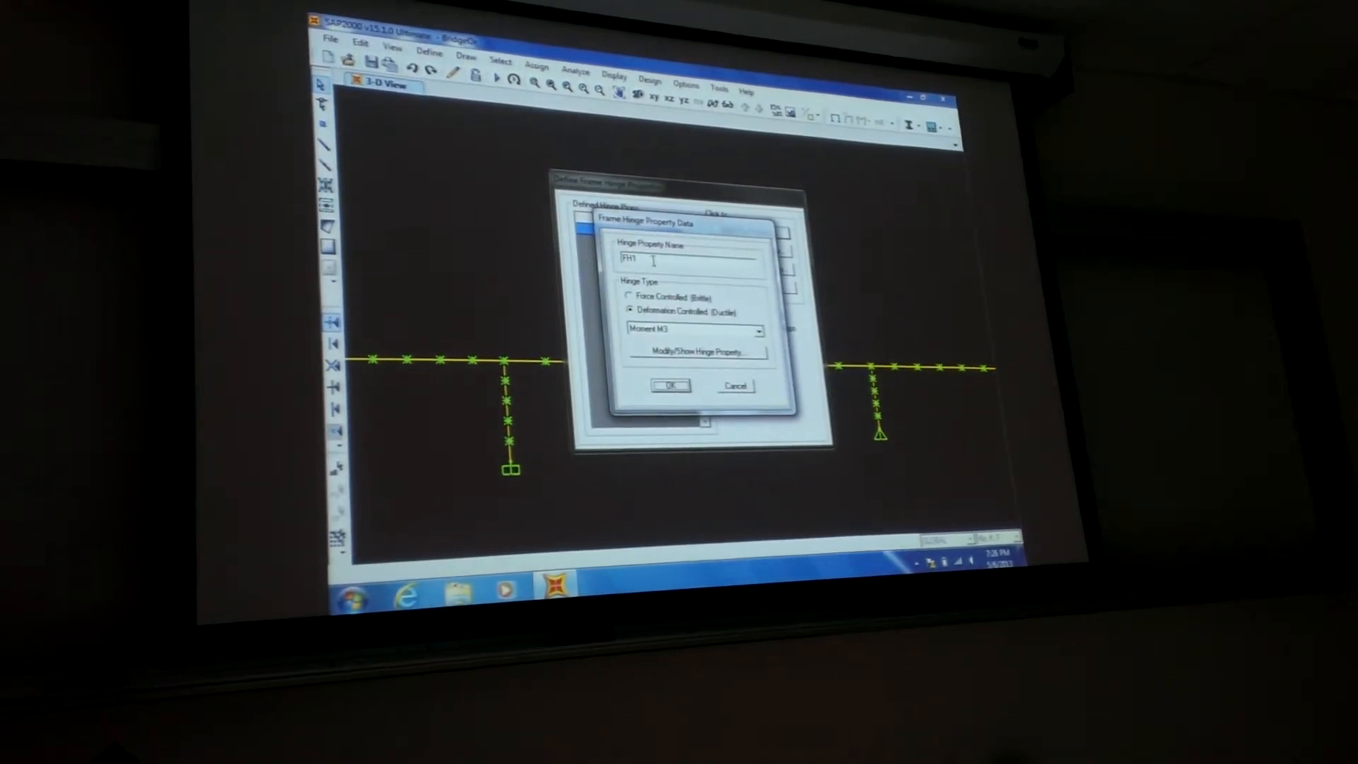
click(670, 384)
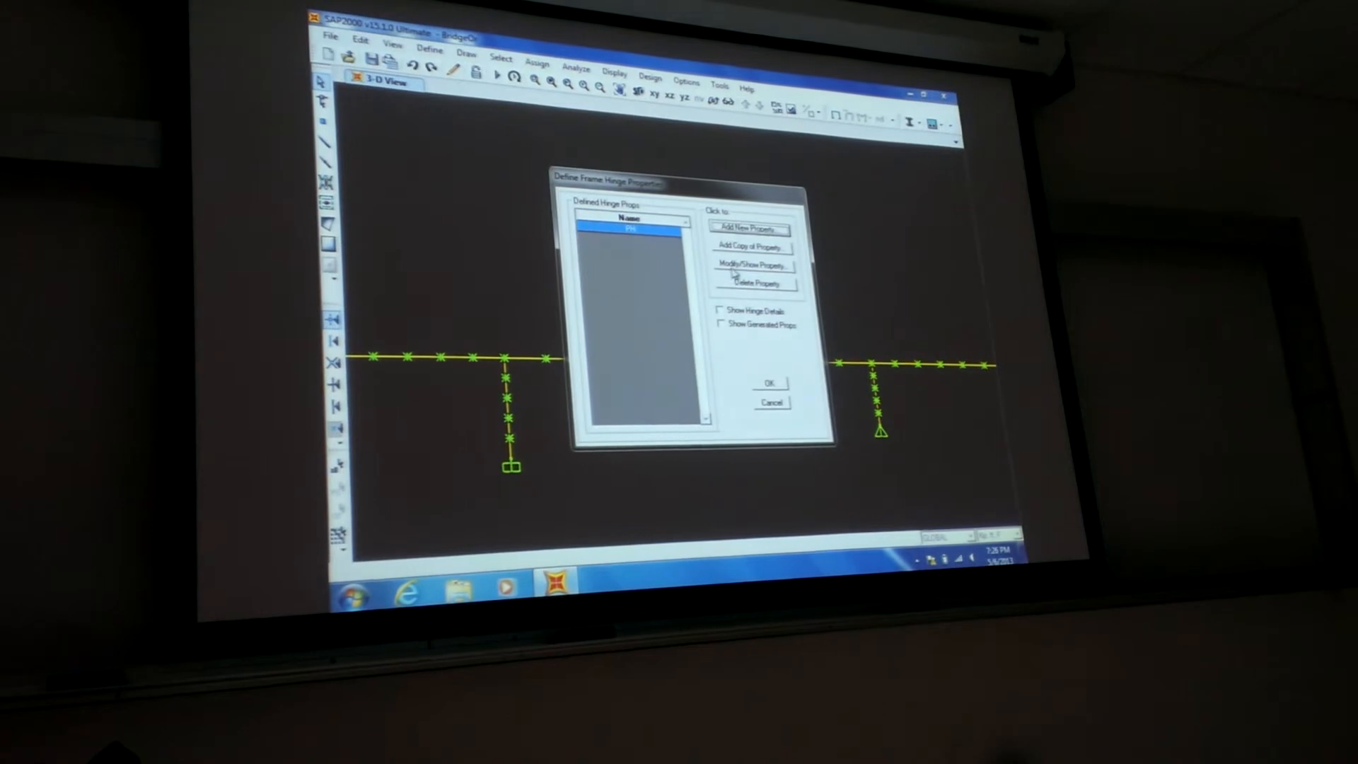
click(753, 265)
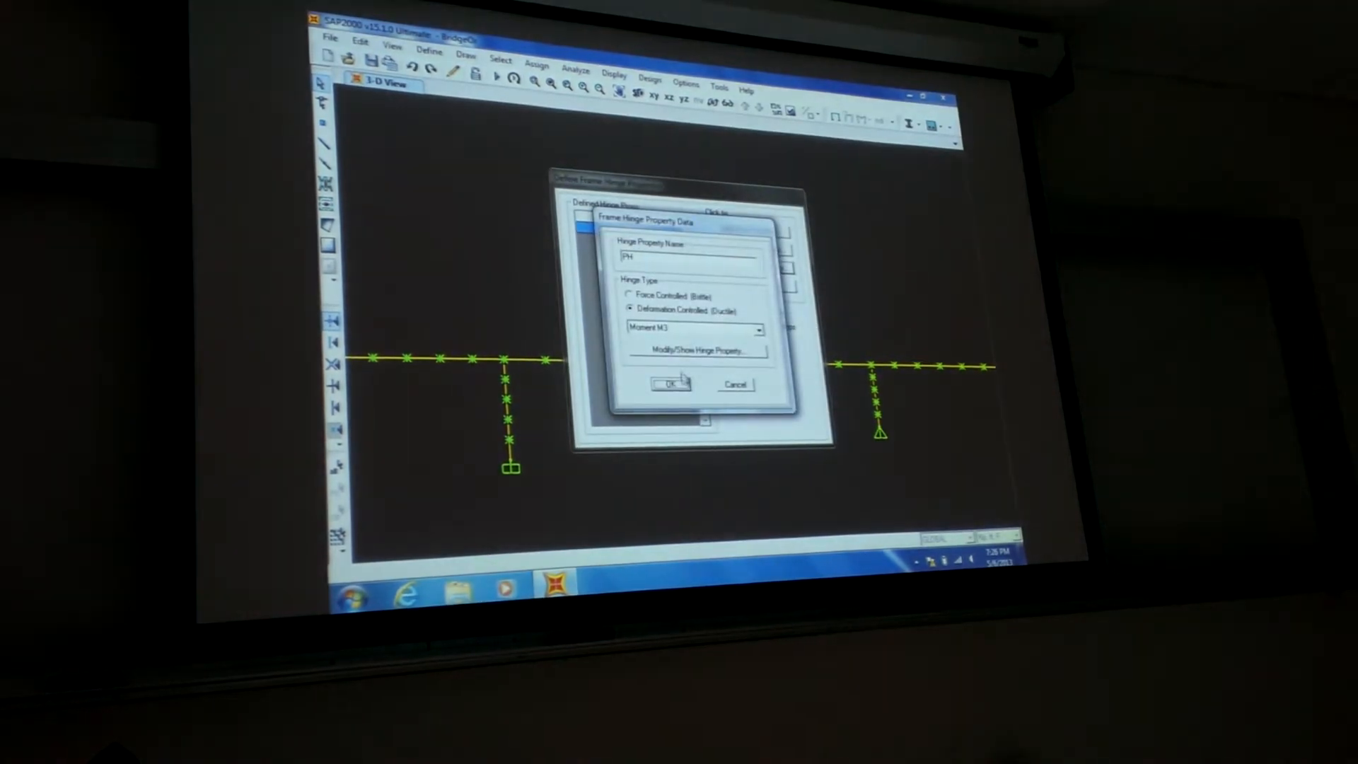
click(699, 368)
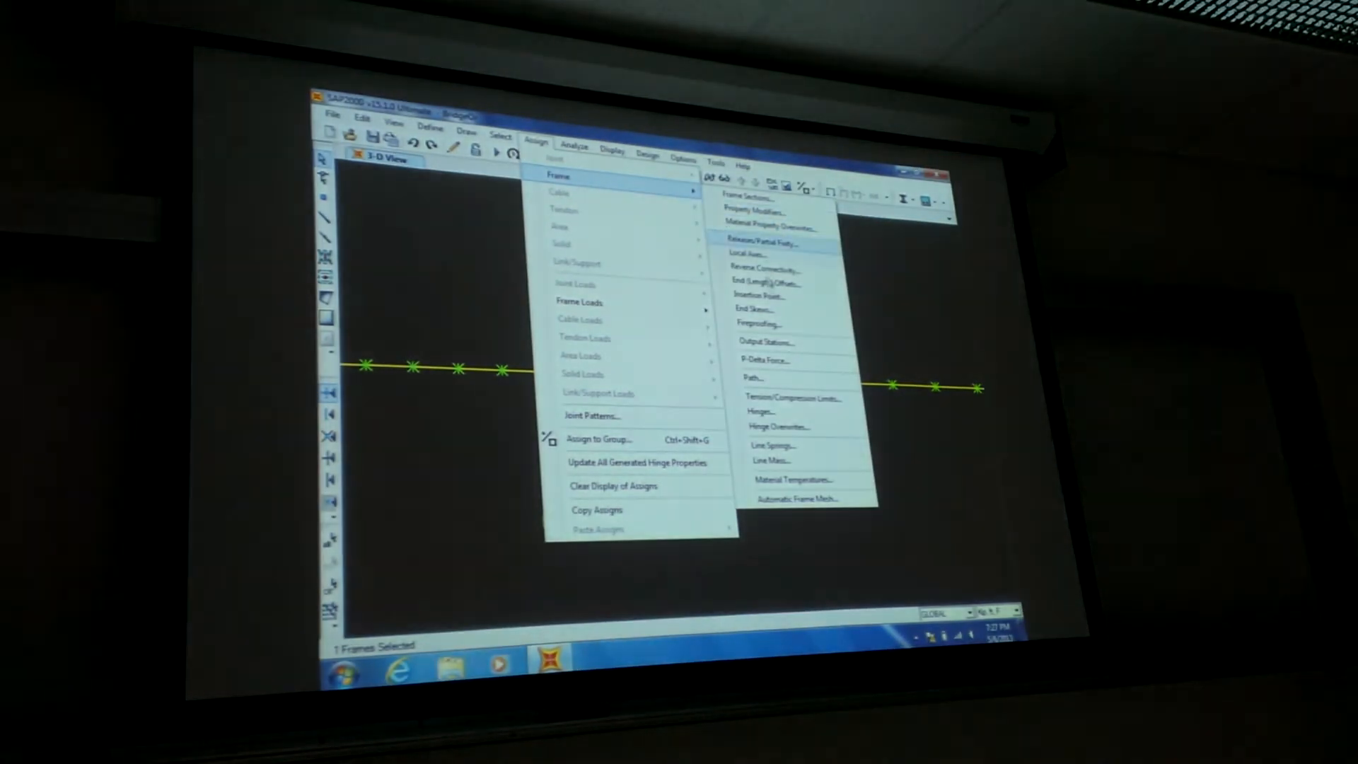
Step: Open the frame assignment options for the selected column-end frame
click(759, 412)
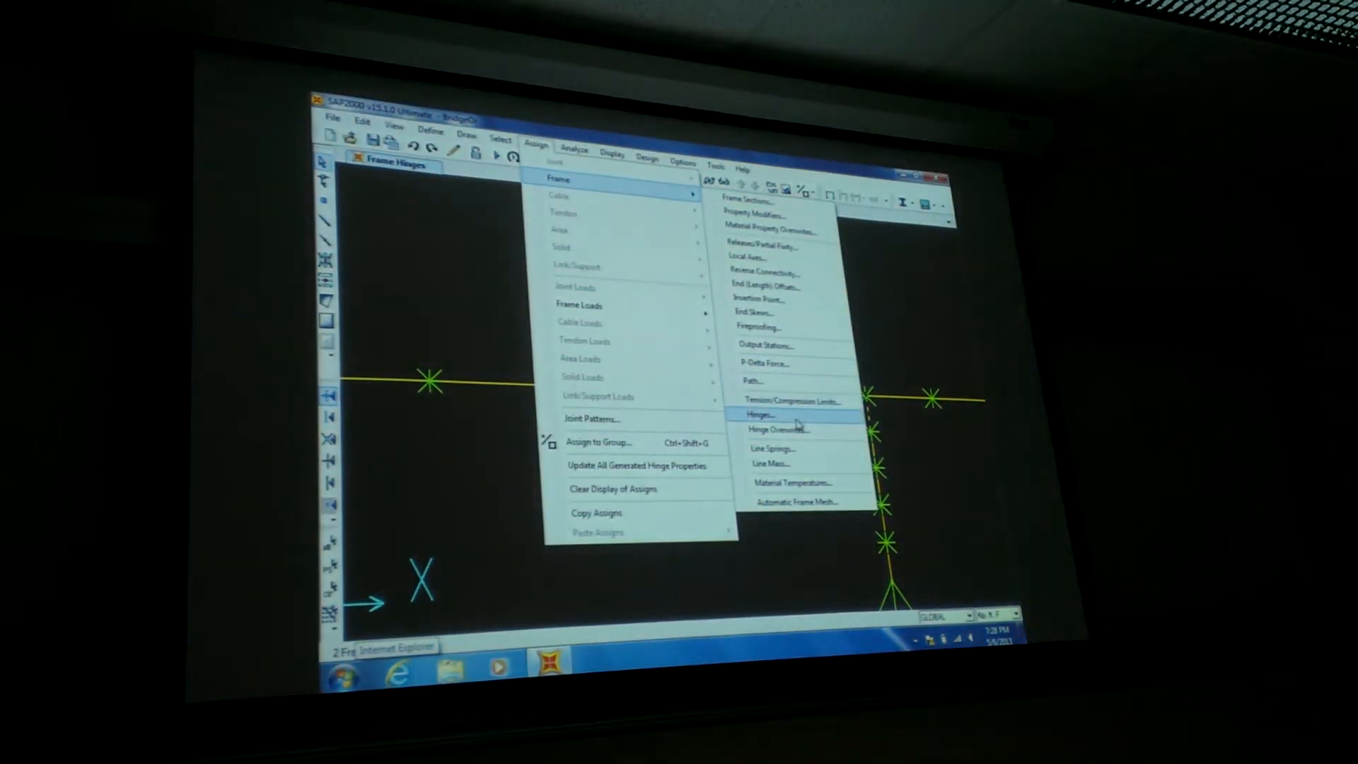
Step: Assign hinge PH to the two selected column-end frames with a relative distance
click(760, 415)
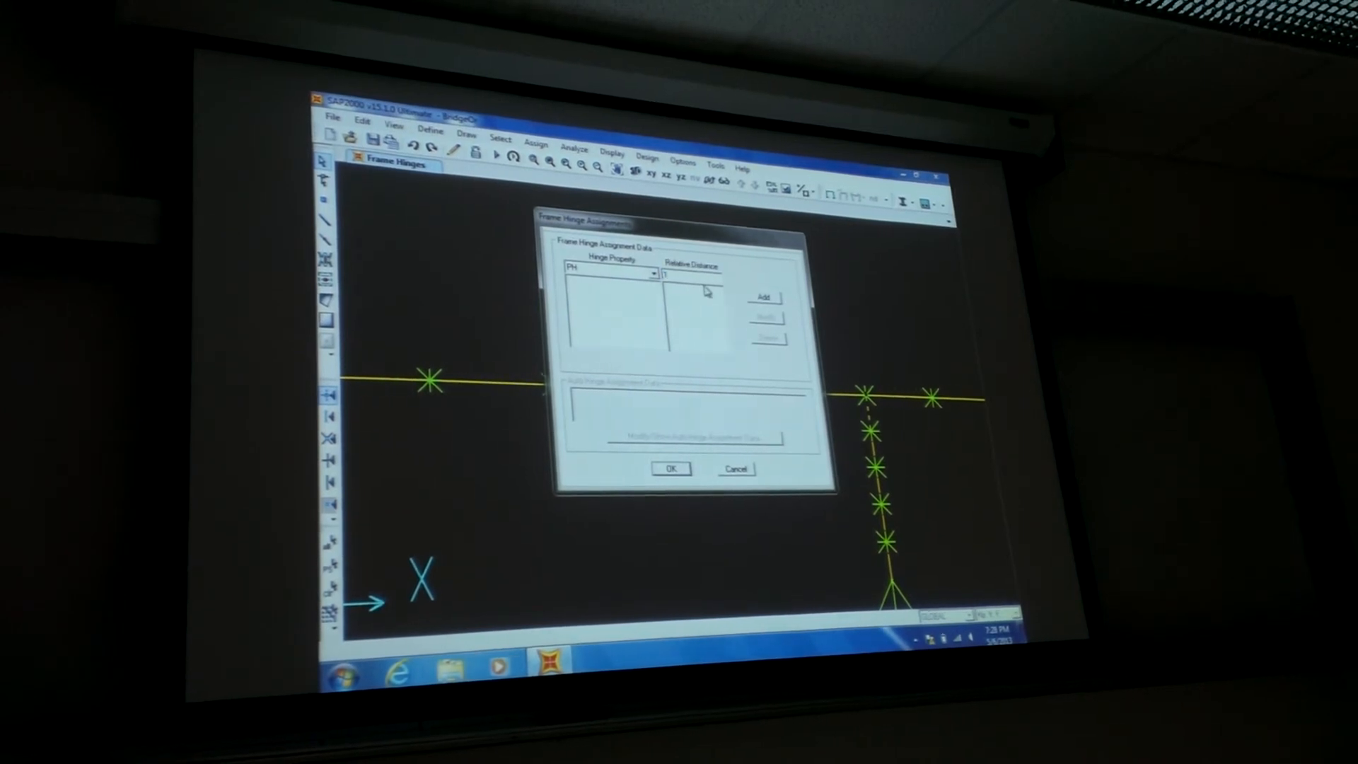
click(766, 295)
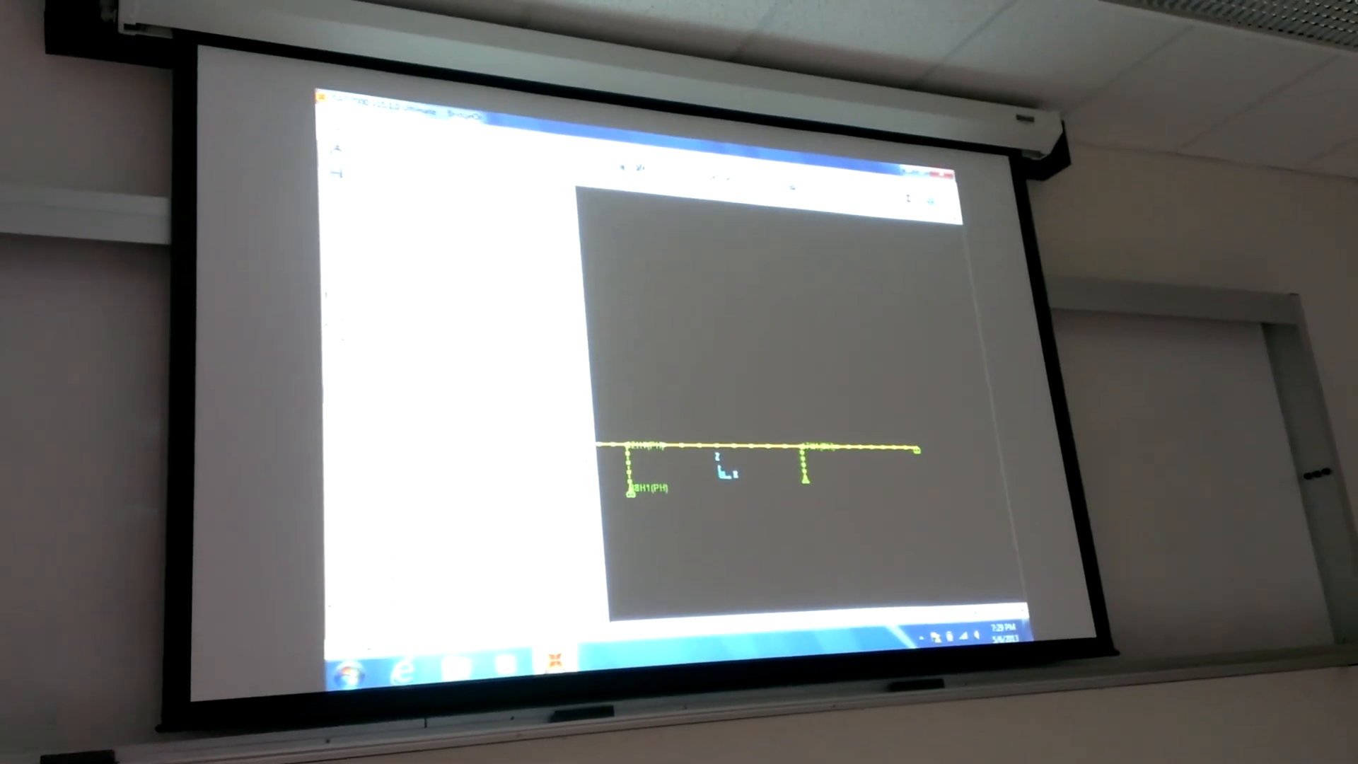
Step: Open the saved Bridge model from the Project folder to display its deck and two columns
click(339, 114)
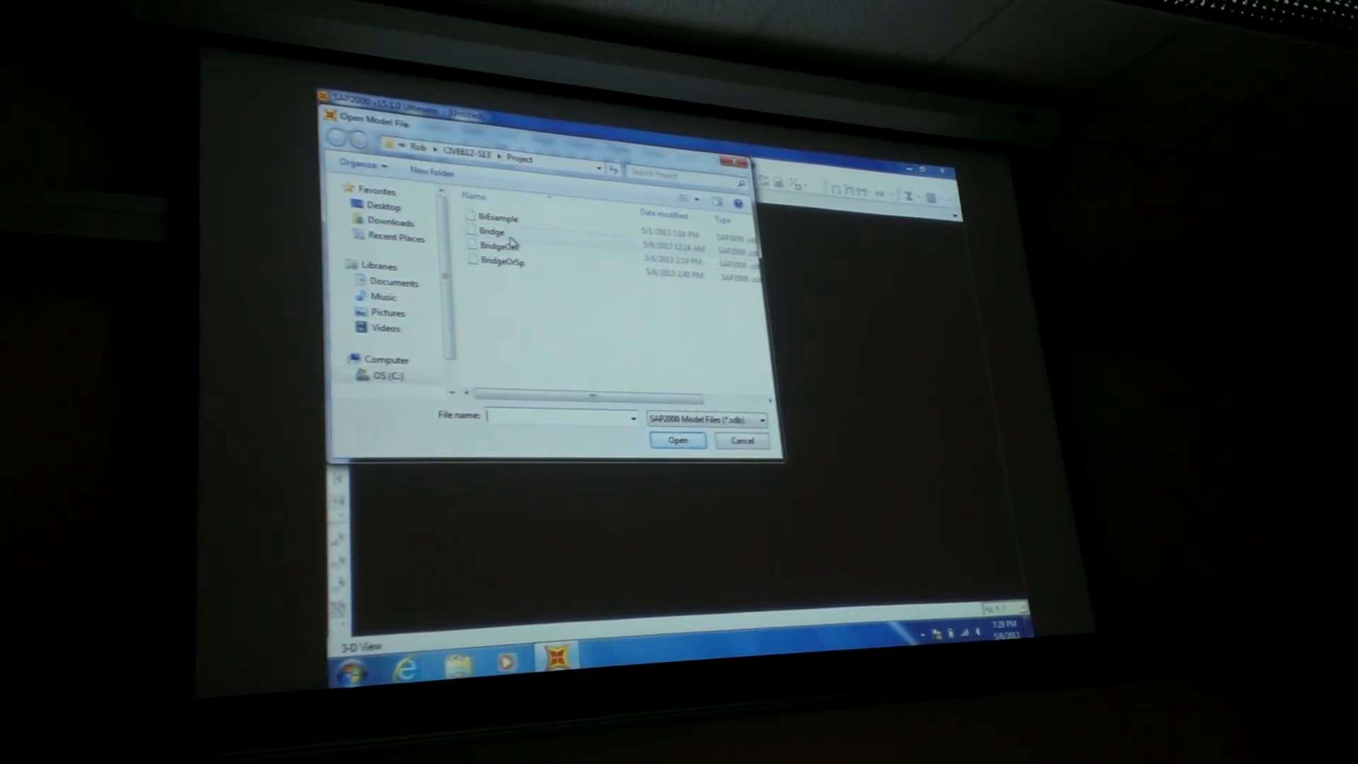
click(678, 440)
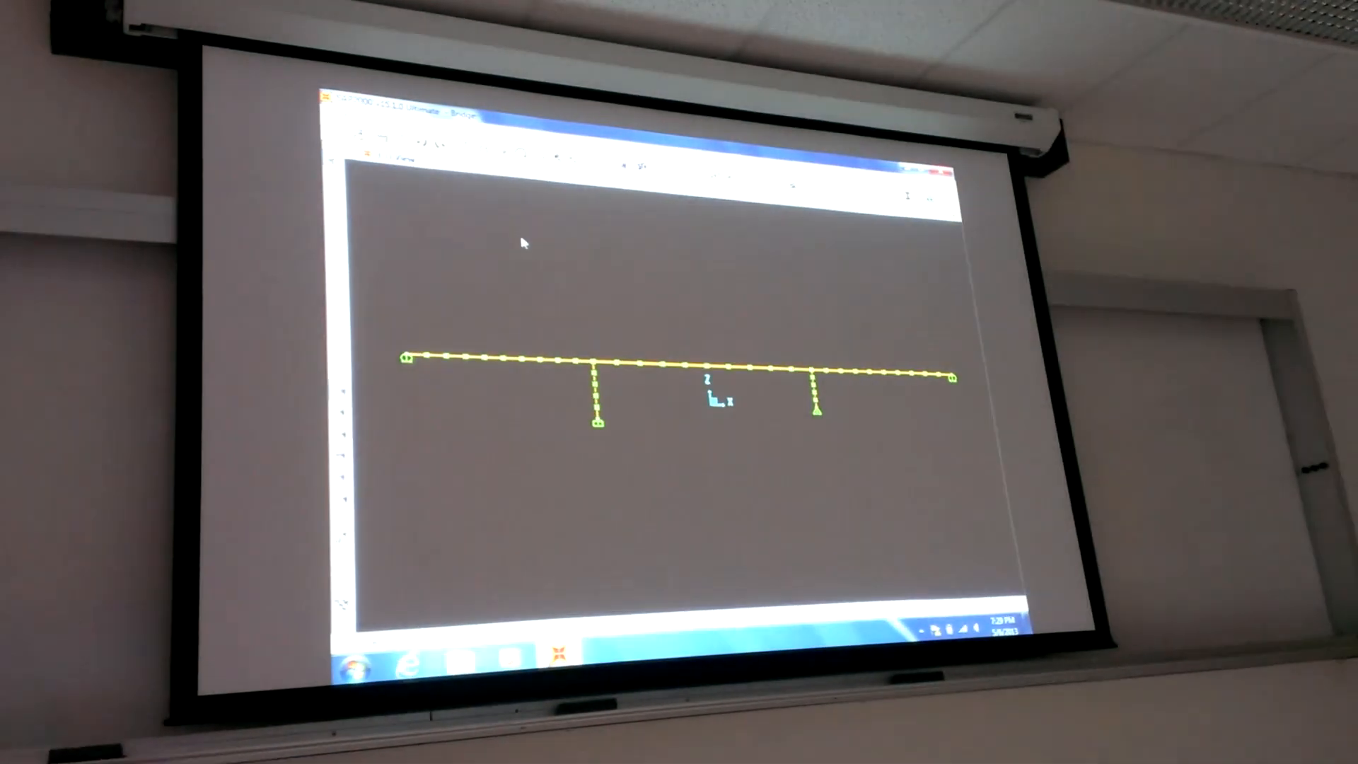